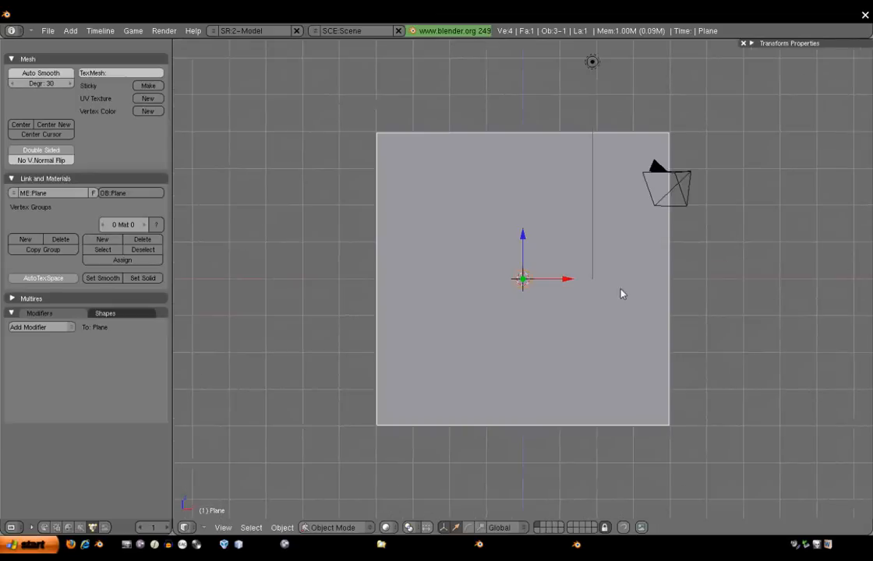
# Subdivide the plane in Edit Mode with Subdivide Multi Fractal into a dense irregular mesh.
pyautogui.press('TAB')
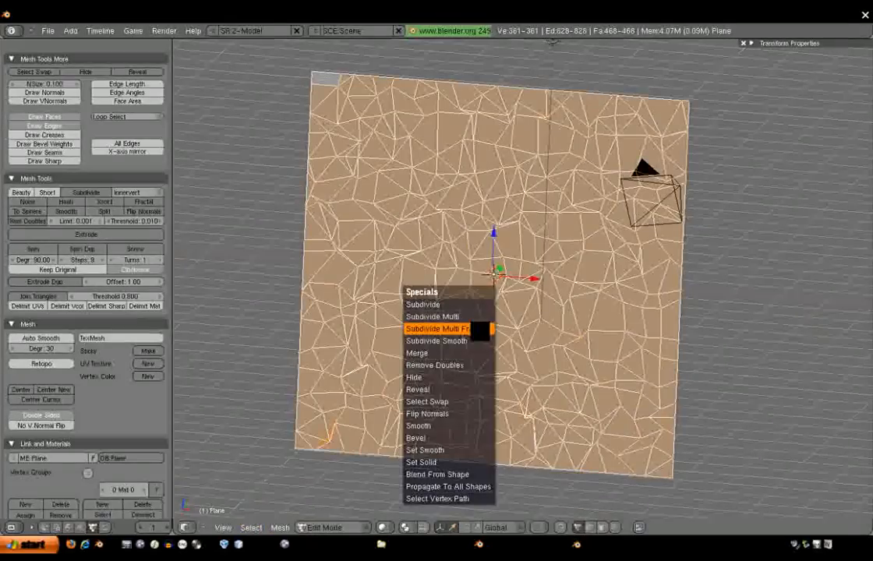
pyautogui.click(441, 330)
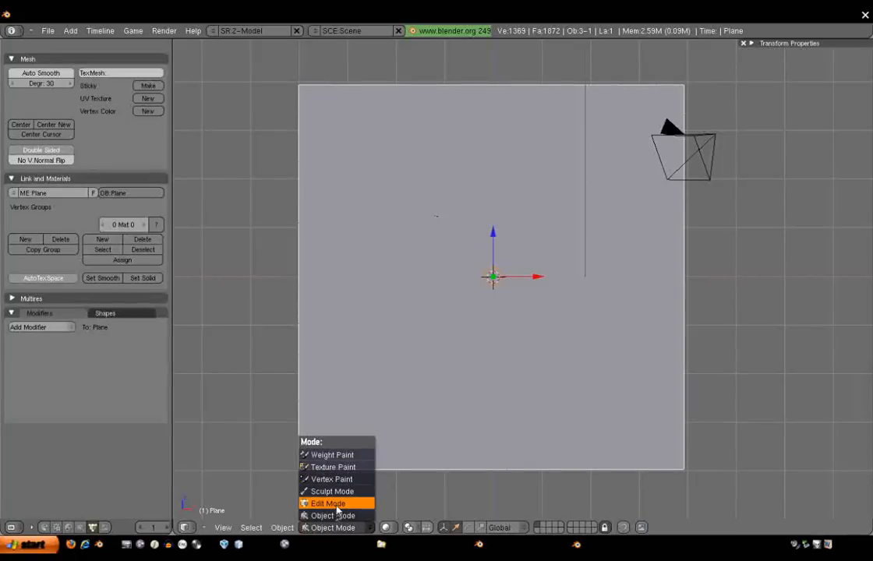
# Create a vertex group named velocity and weight-paint a hot spot on the pane's left.
pyautogui.click(332, 455)
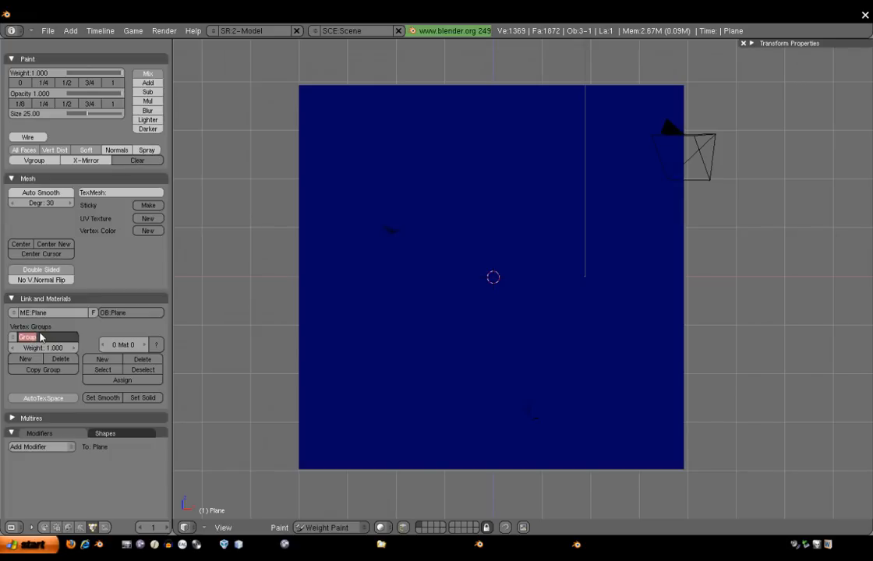
pyautogui.write('velocity')
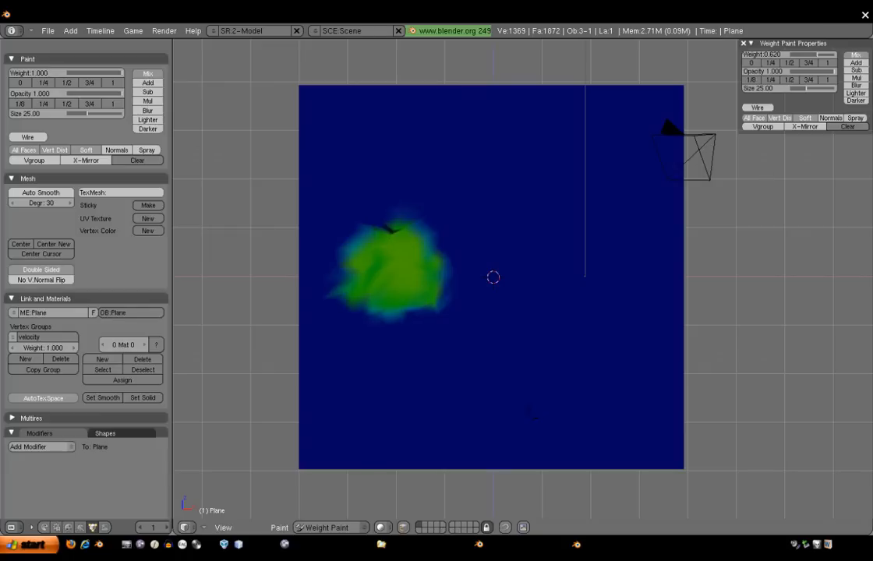
pyautogui.click(393, 293)
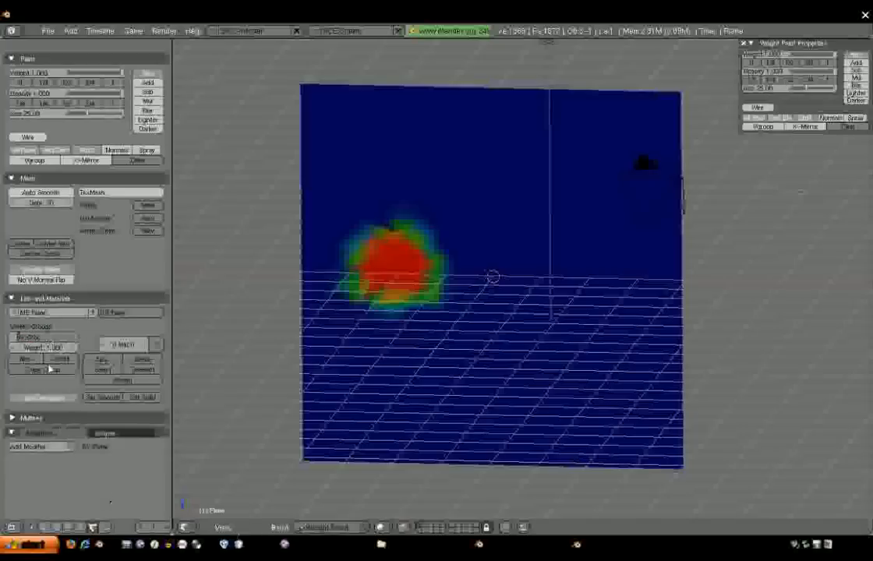
# Invert the painted weights into a second group and add a particle system to the pane.
pyautogui.click(279, 527)
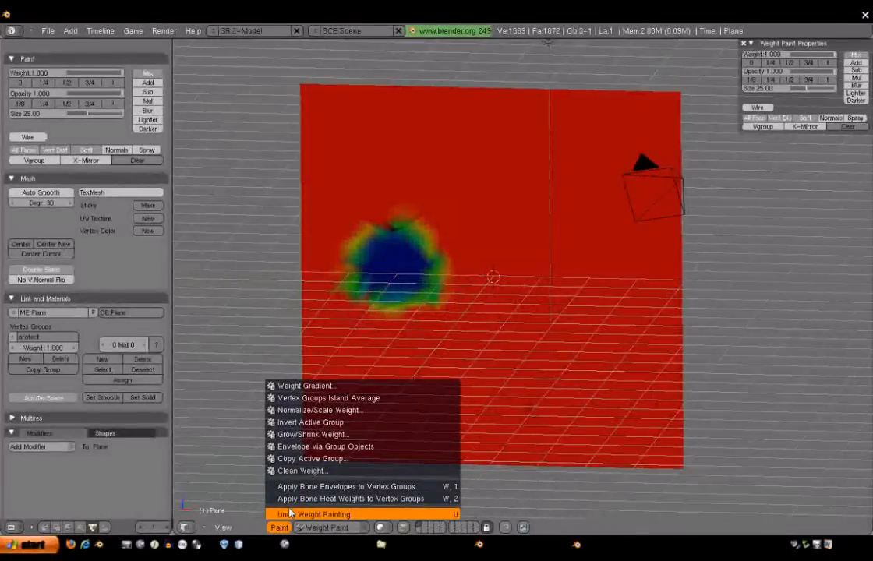
pyautogui.click(311, 433)
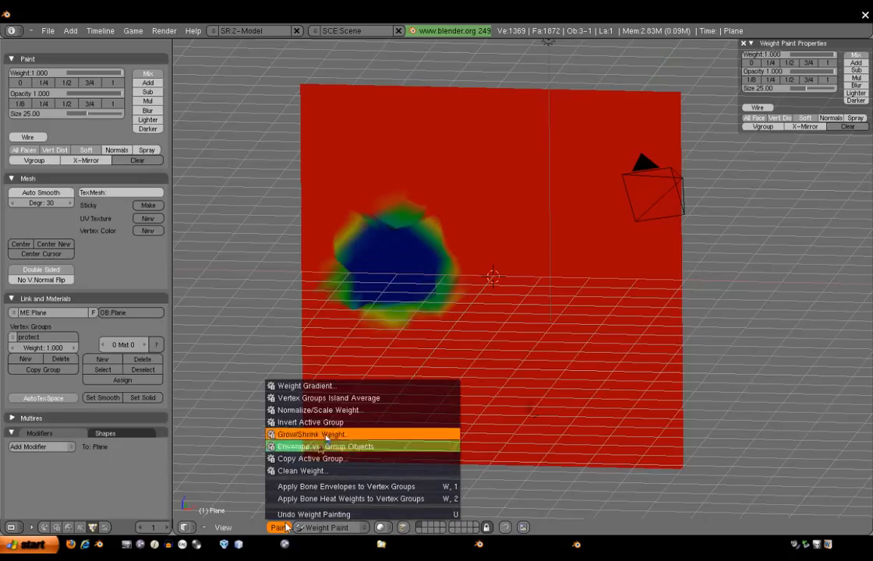
pyautogui.click(326, 446)
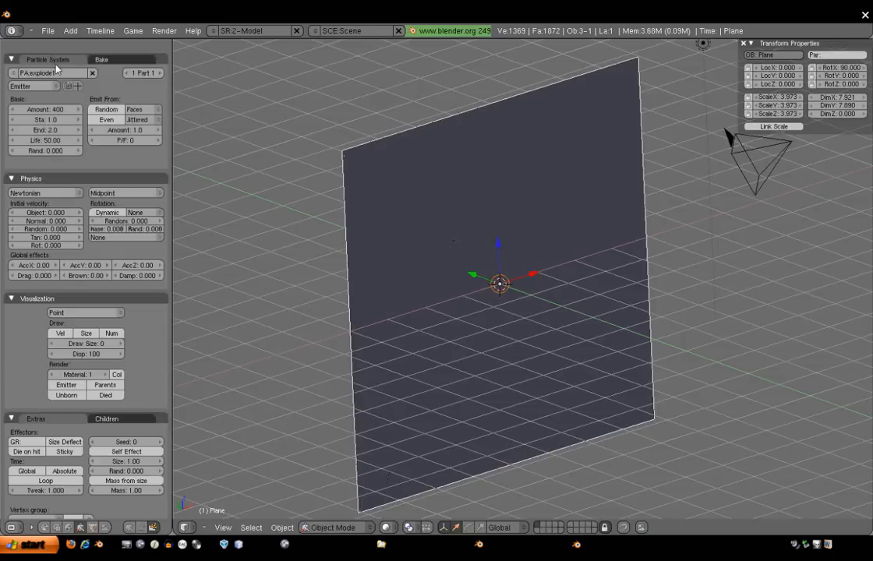
# Give the particles random rotation, no visualization, emission from the velocity group, and bake.
pyautogui.click(44, 231)
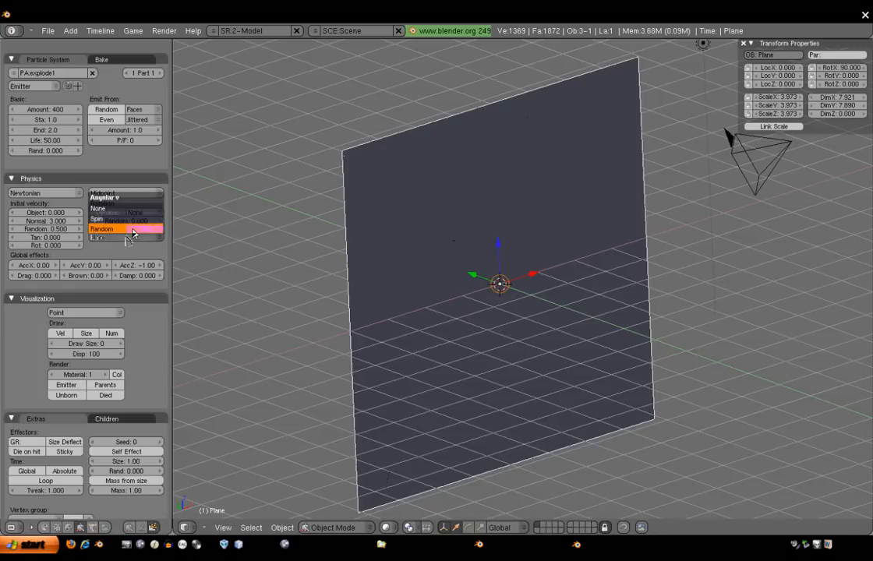
pyautogui.click(124, 229)
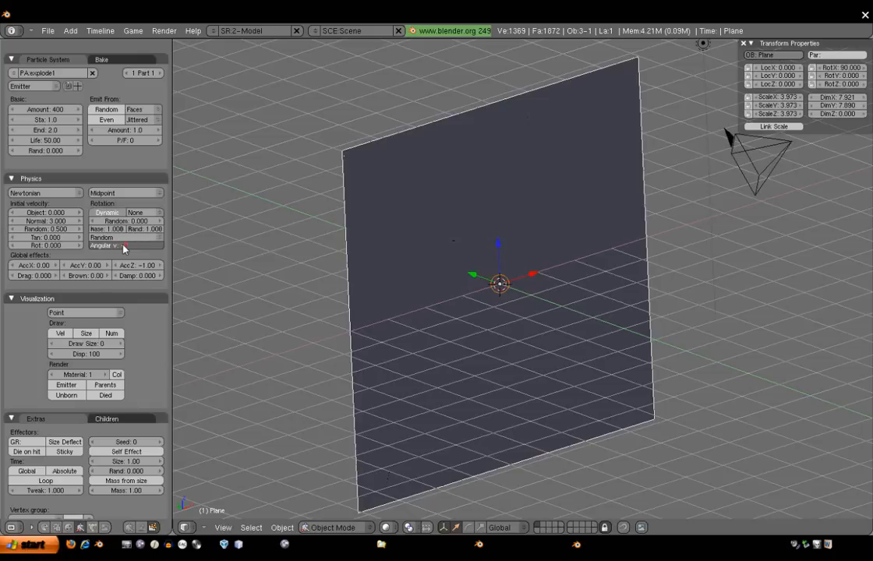
pyautogui.scroll(-3)
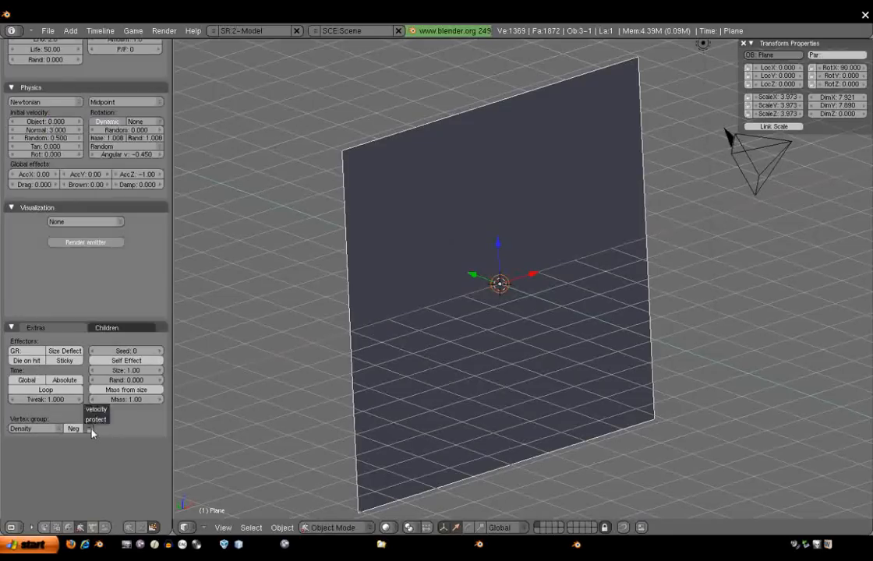
pyautogui.click(32, 429)
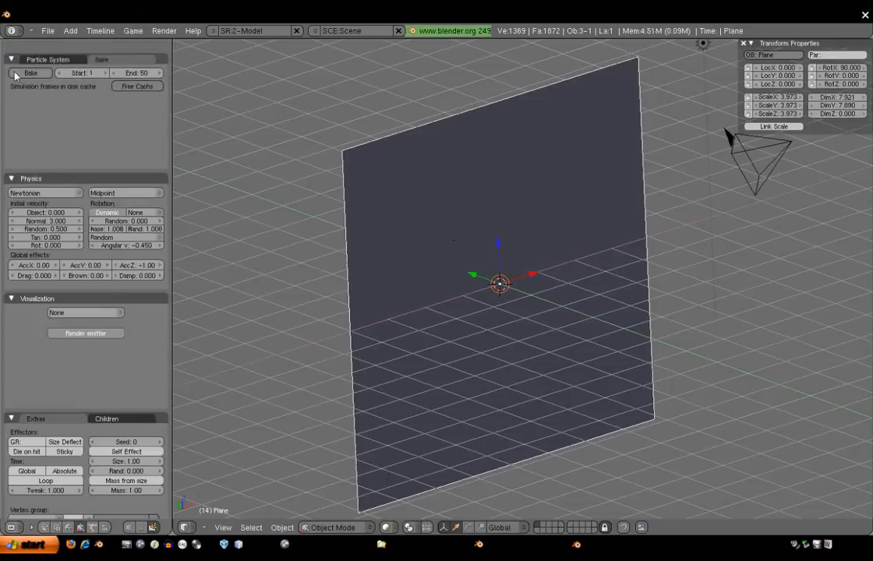
pyautogui.click(31, 74)
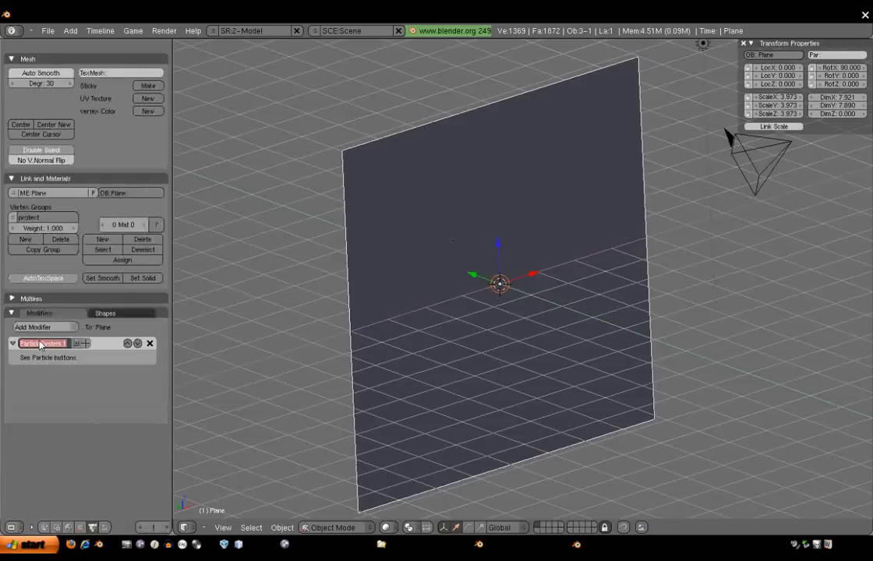
# Add an Explode modifier so the pane shatters along the particles.
pyautogui.click(41, 327)
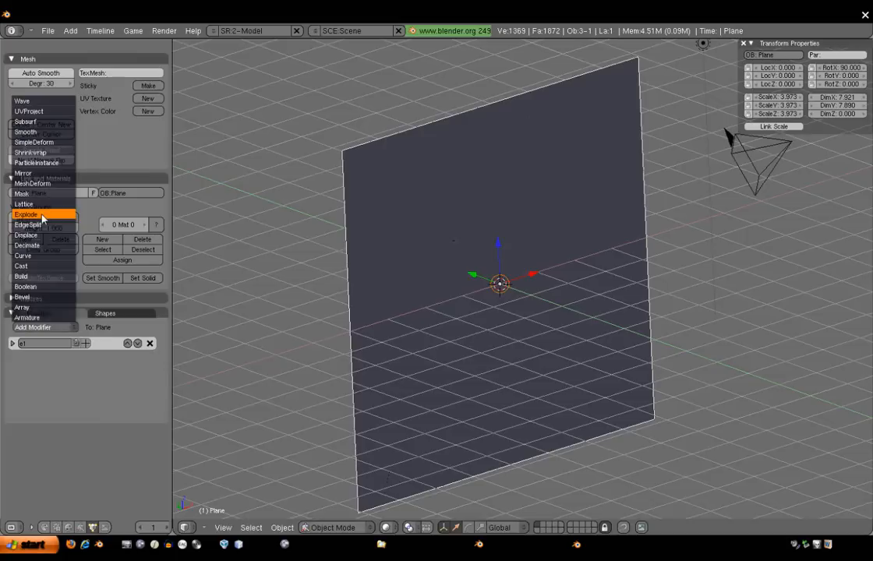
pyautogui.click(36, 212)
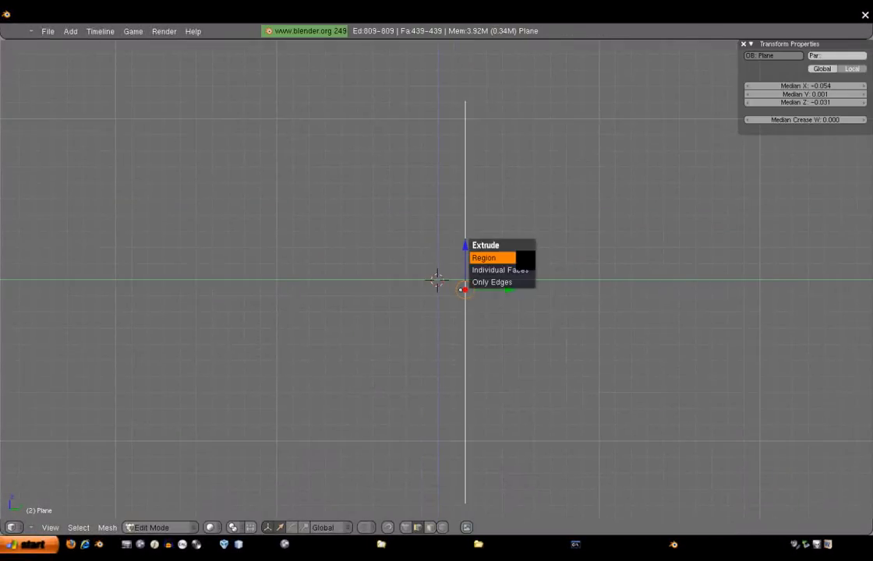
# Extrude the mesh as a region into a thin slab and make faces to close it.
pyautogui.click(484, 258)
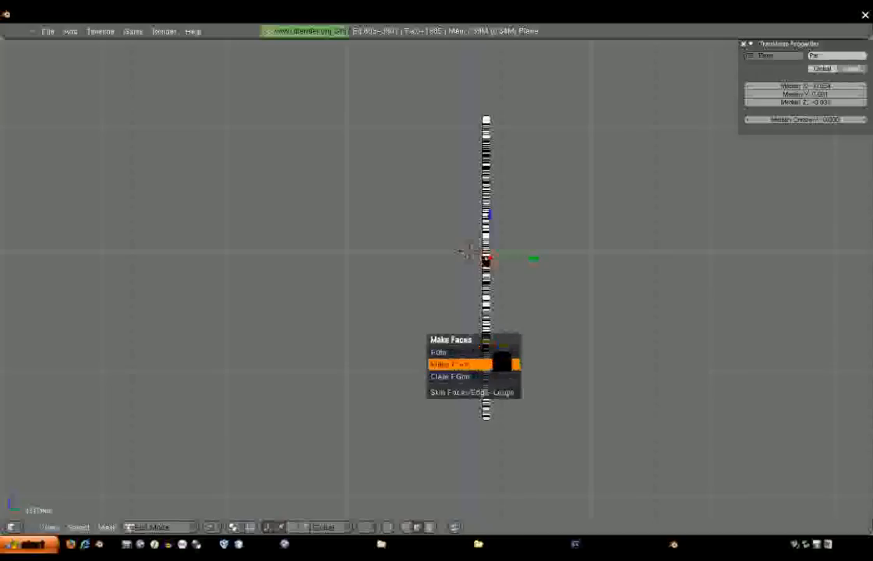
pyautogui.click(461, 365)
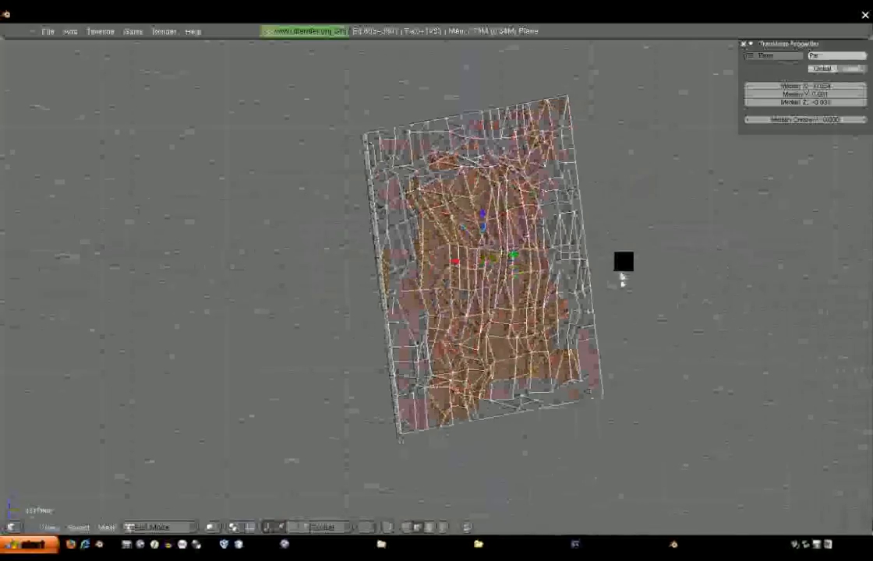